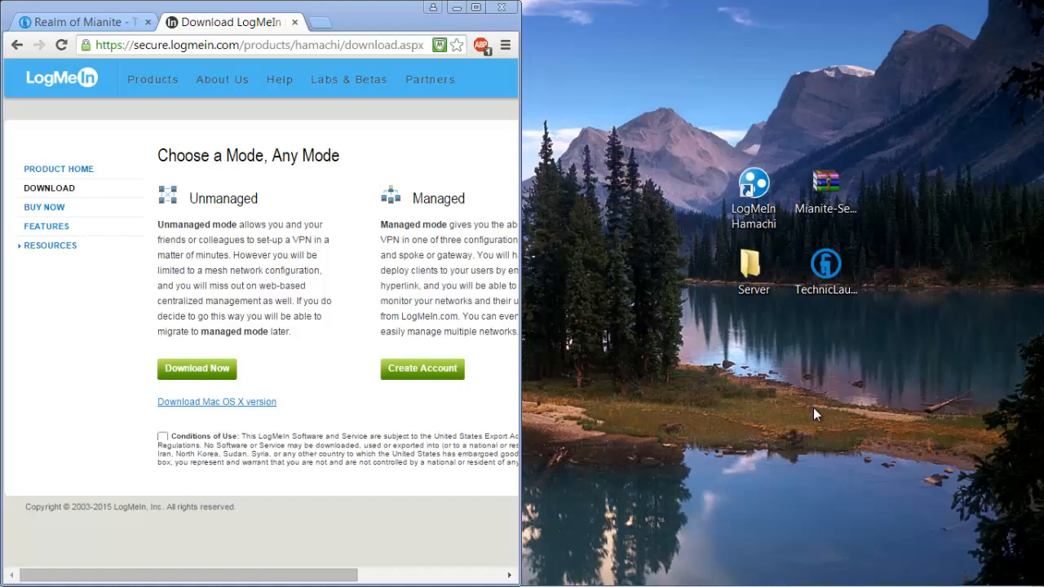
pyautogui.moveTo(545, 352)
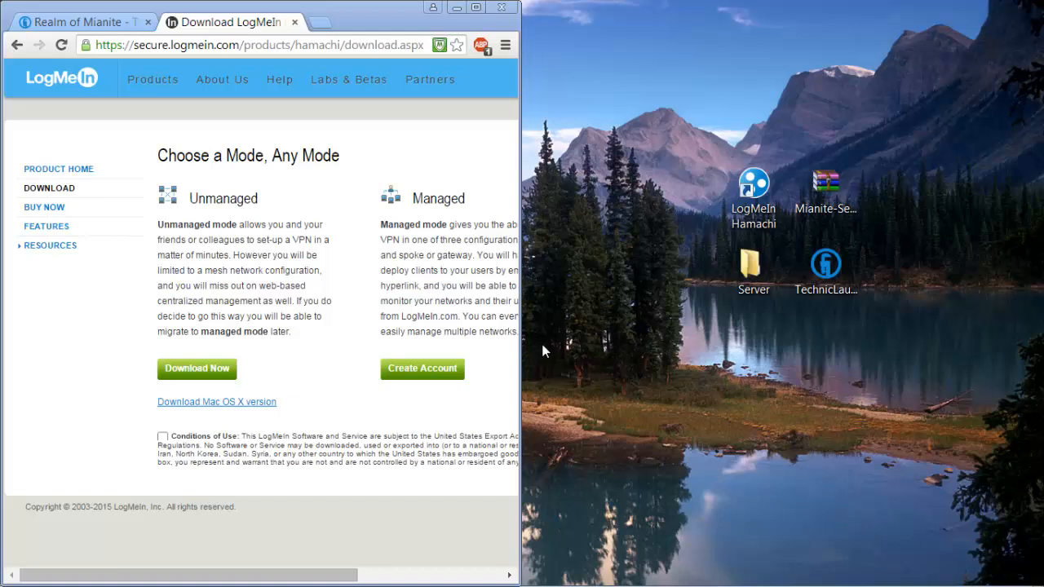
pyautogui.moveTo(571, 278)
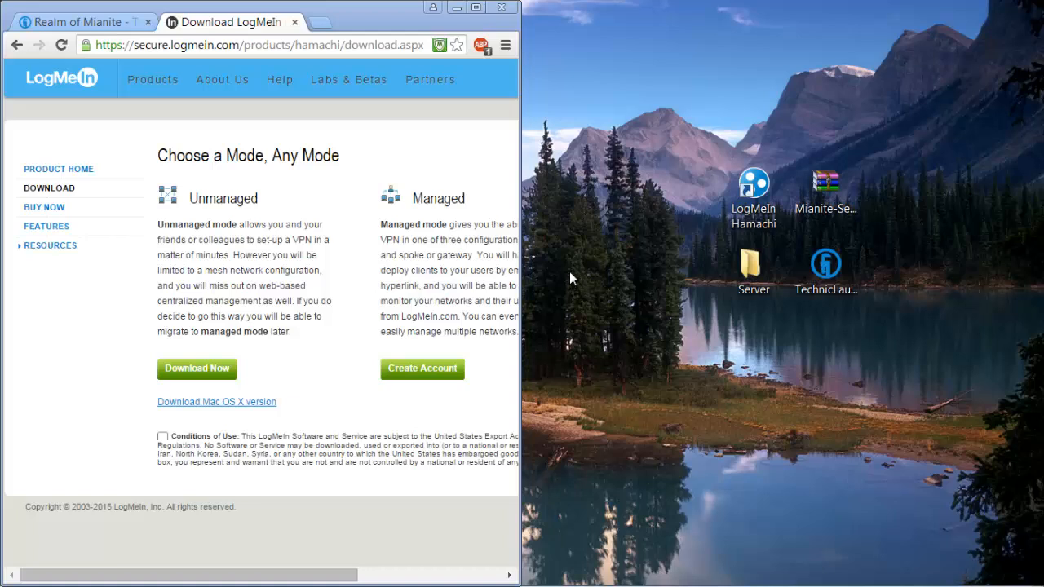
pyautogui.moveTo(594, 287)
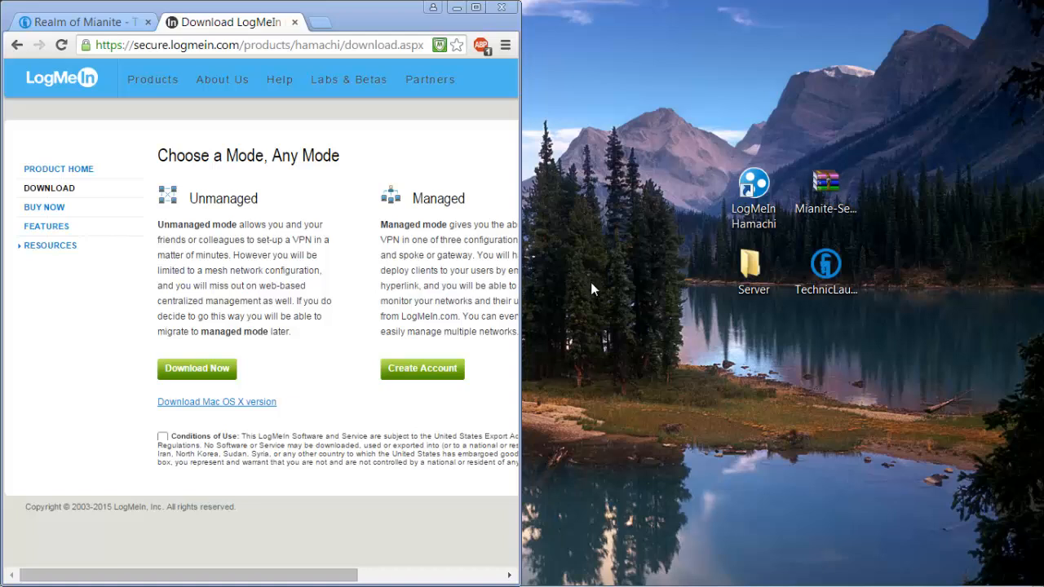
# Bring up the Realm of Mianite modpack page, then locate the server zip and Hamachi shortcut on the desktop.
pyautogui.click(221, 78)
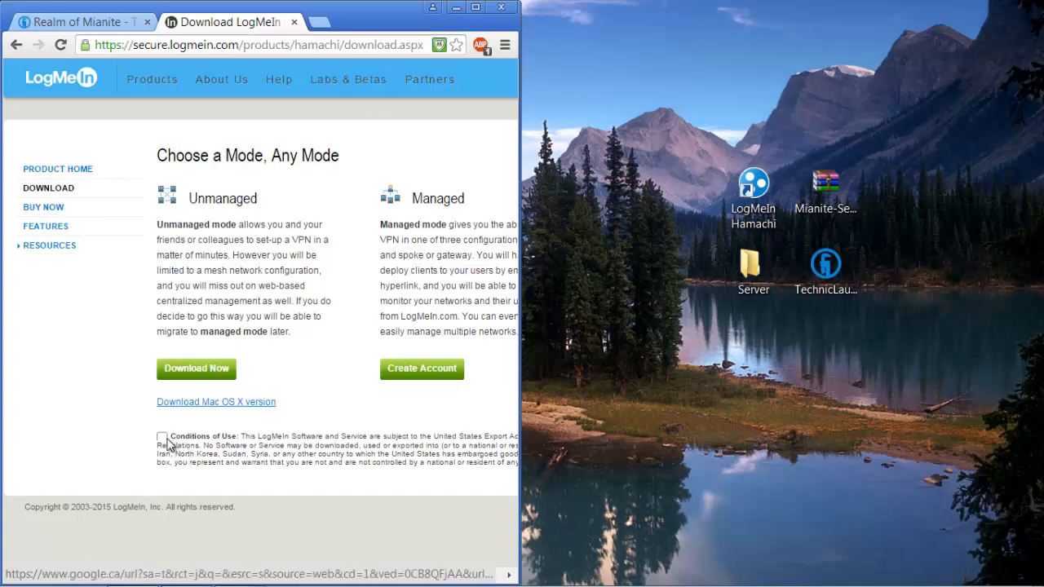
pyautogui.click(159, 439)
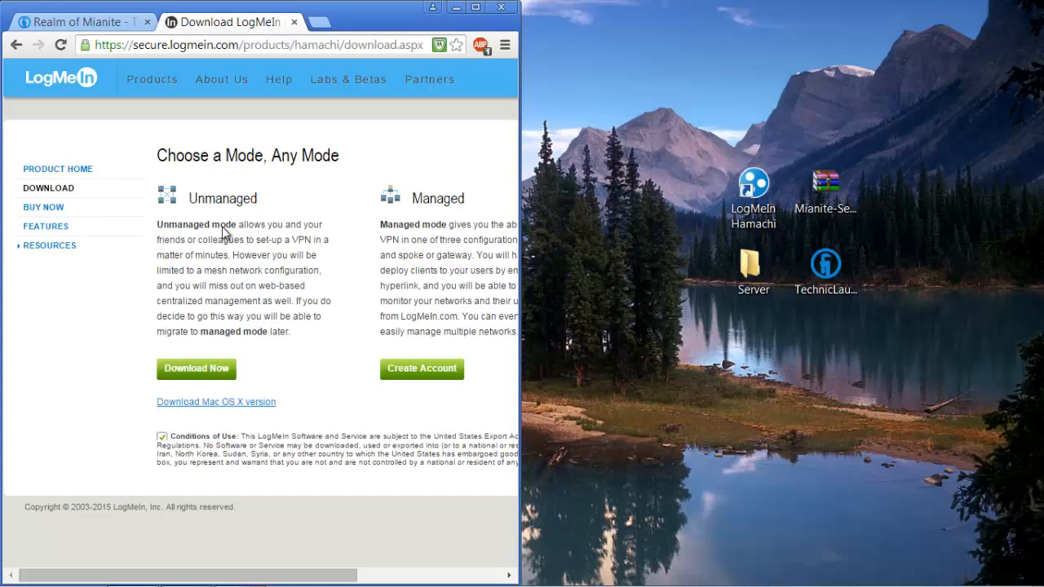
pyautogui.doubleClick(221, 199)
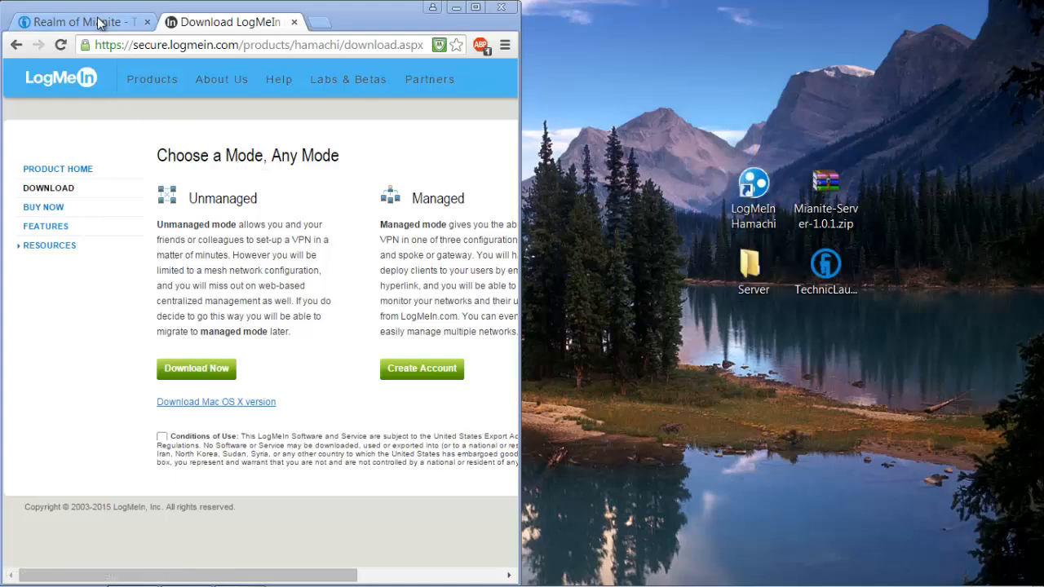
pyautogui.click(73, 22)
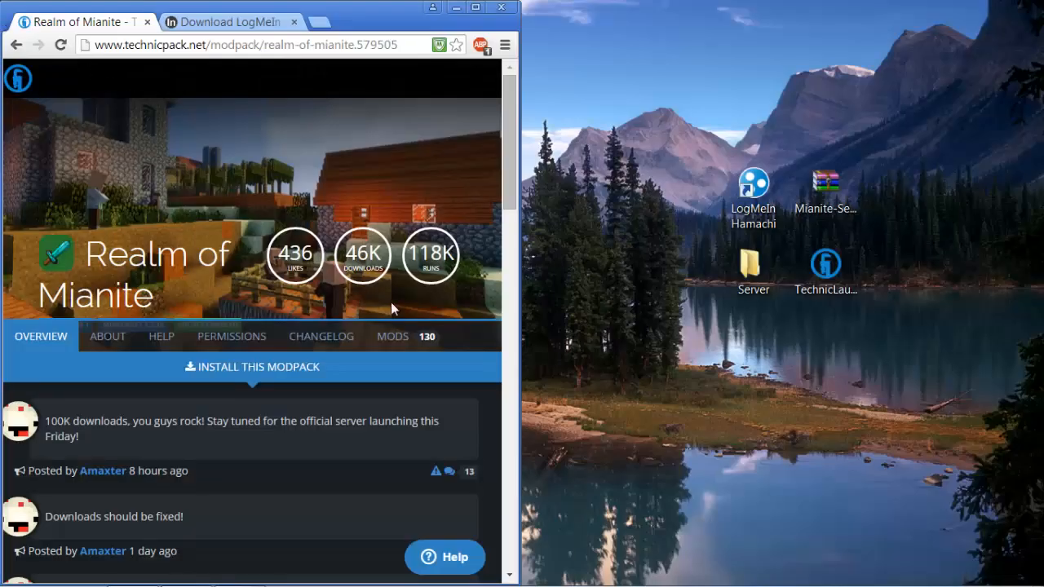
pyautogui.click(829, 181)
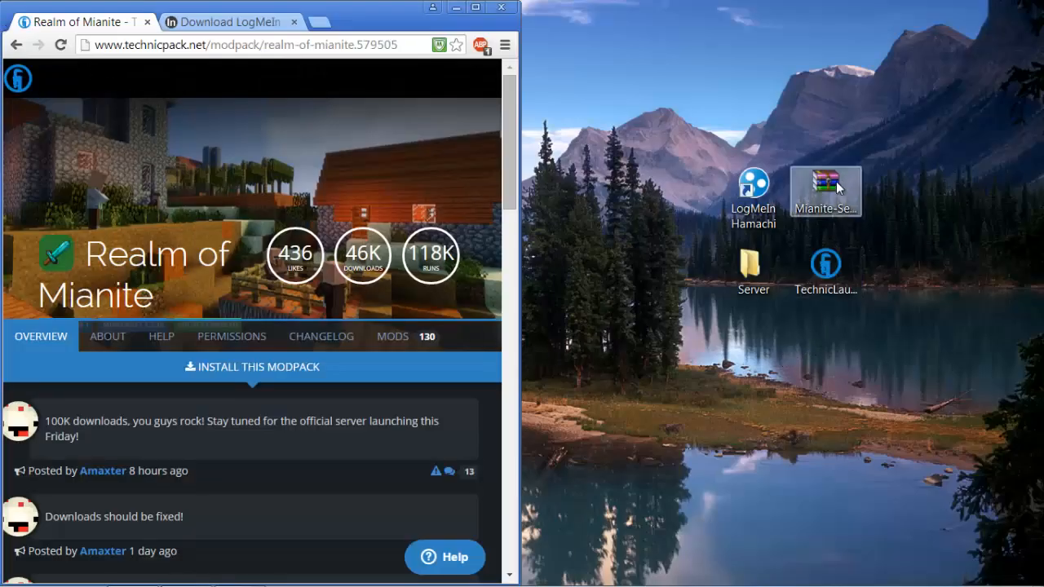
pyautogui.click(754, 183)
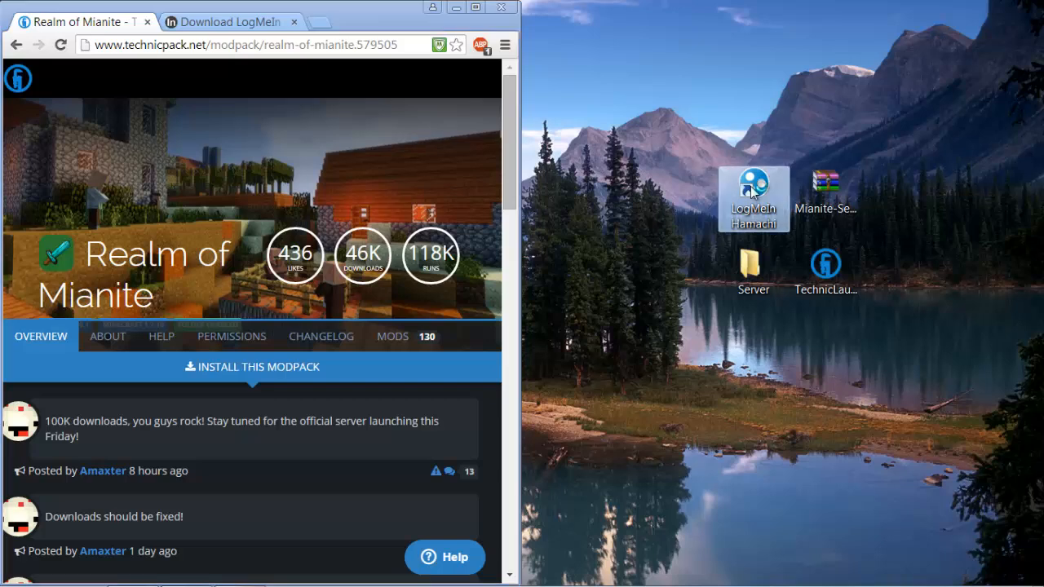
pyautogui.doubleClick(754, 183)
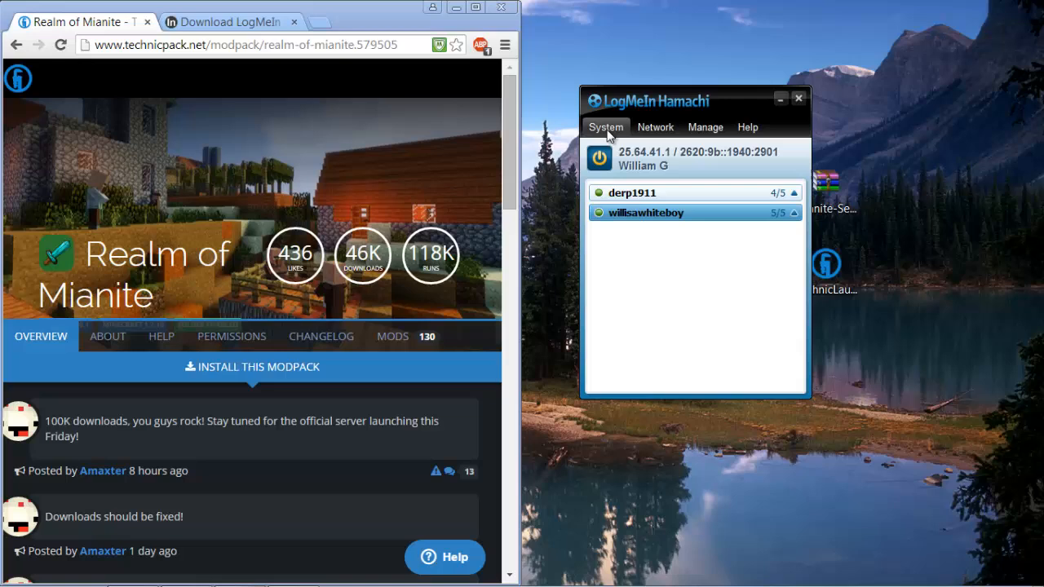
pyautogui.click(607, 127)
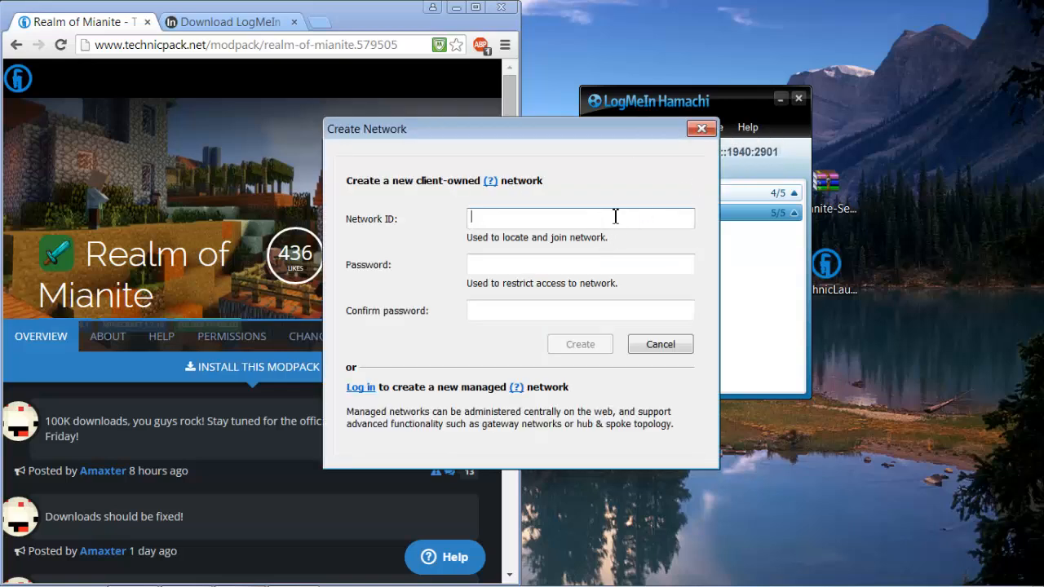
pyautogui.write('word')
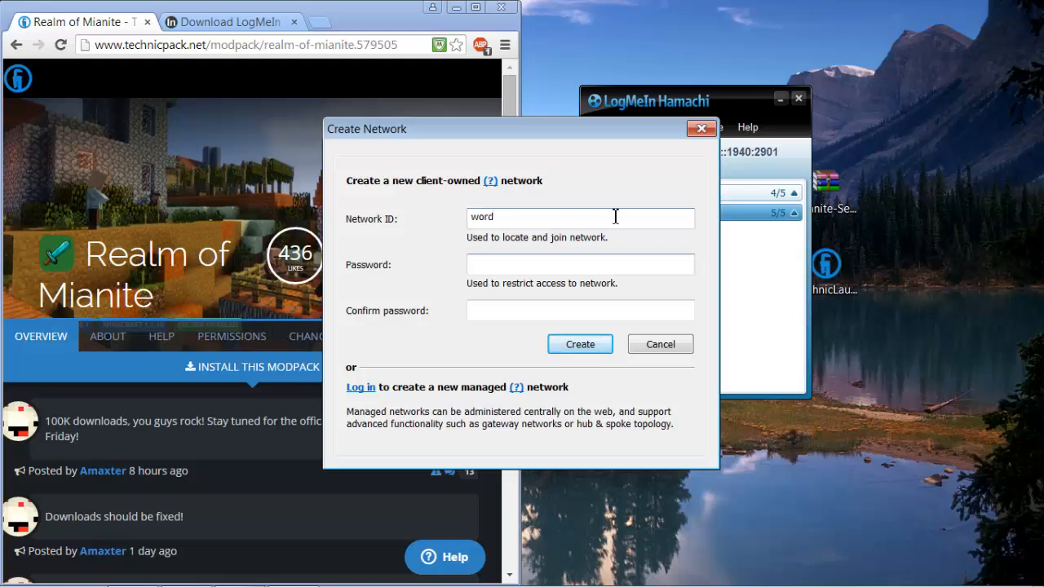
pyautogui.write('*')
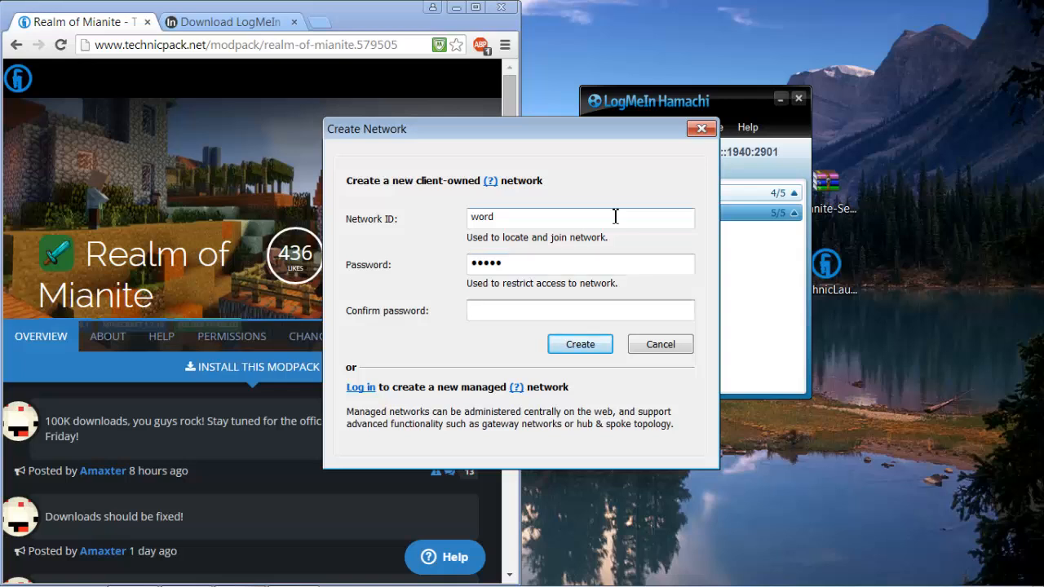
pyautogui.write('•••••')
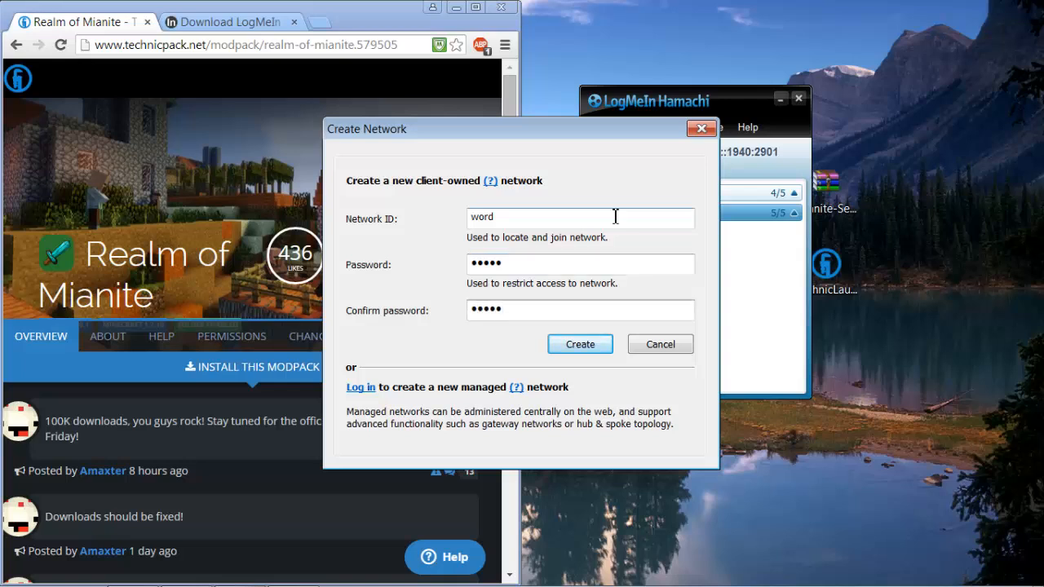
pyautogui.click(581, 344)
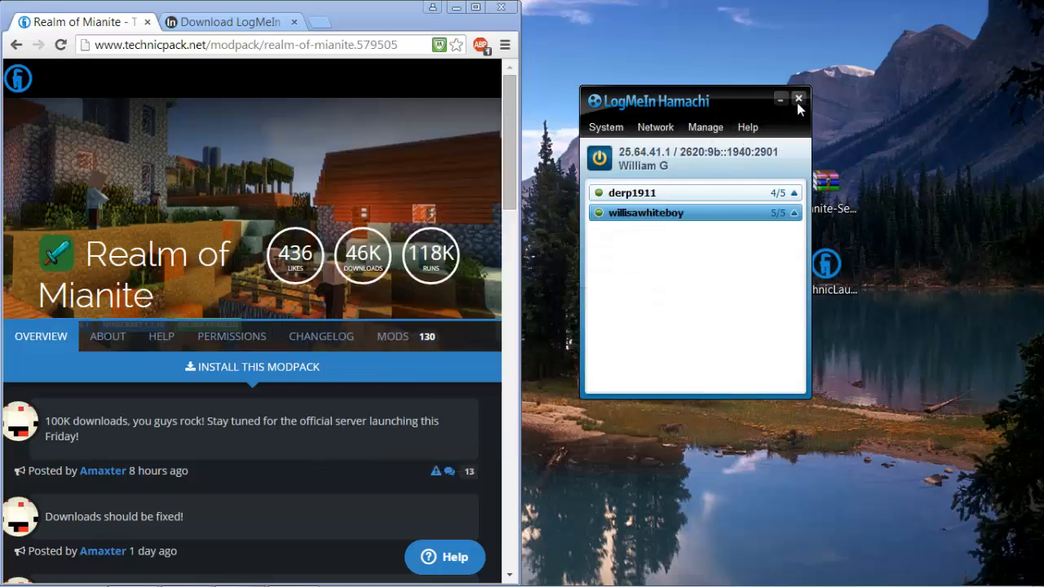
pyautogui.click(800, 101)
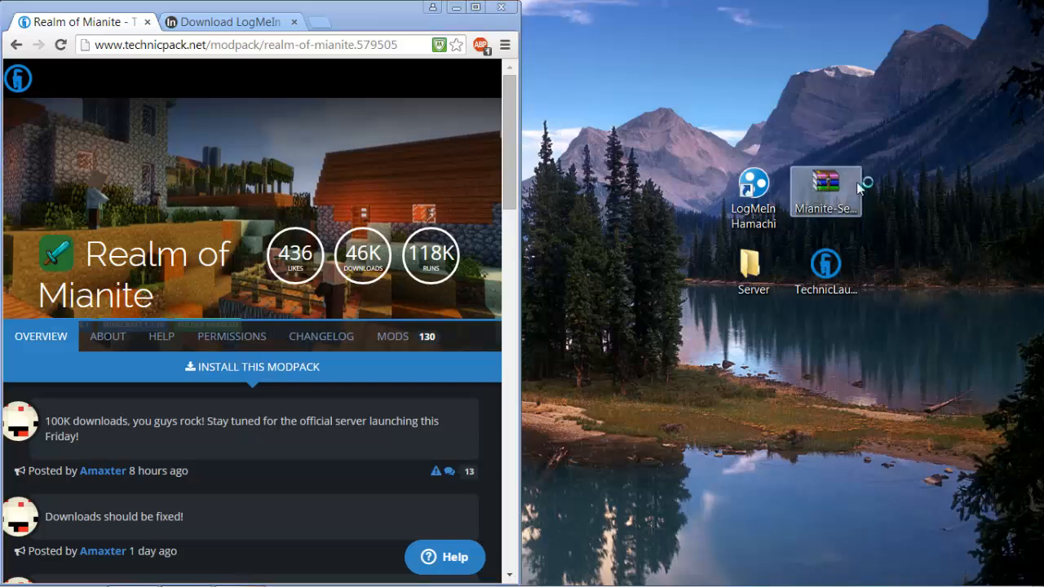
# Extract the Mianite server folder from the zip into Desktop\Server and close WinRAR.
pyautogui.doubleClick(825, 184)
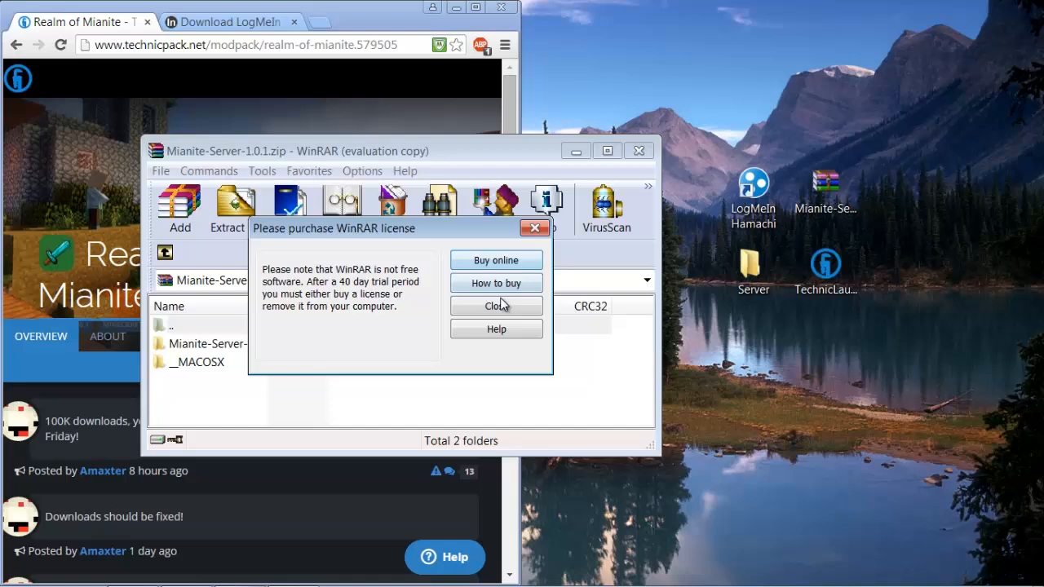
pyautogui.click(496, 306)
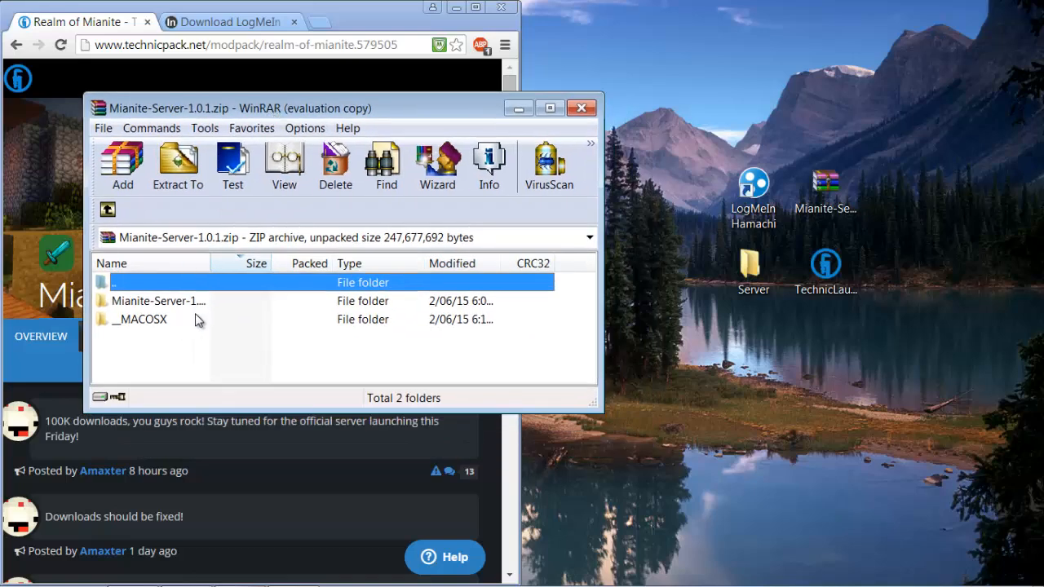
pyautogui.click(158, 300)
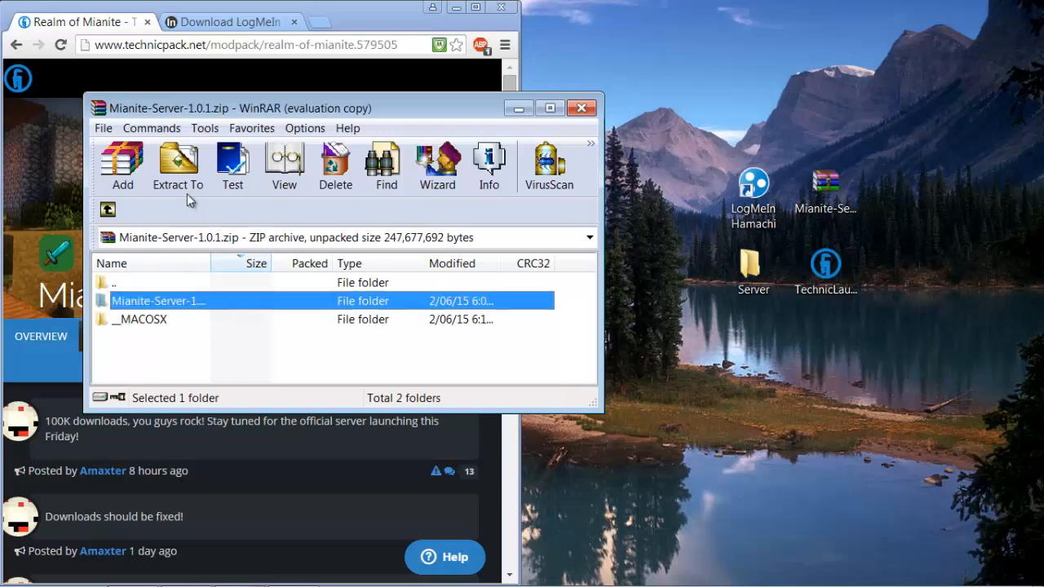
pyautogui.click(176, 163)
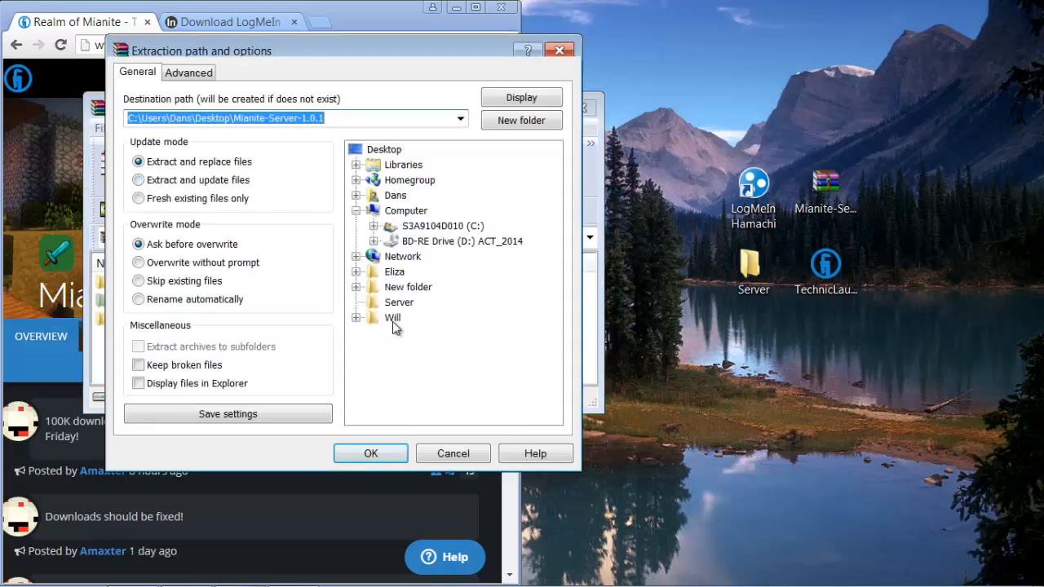
pyautogui.click(371, 454)
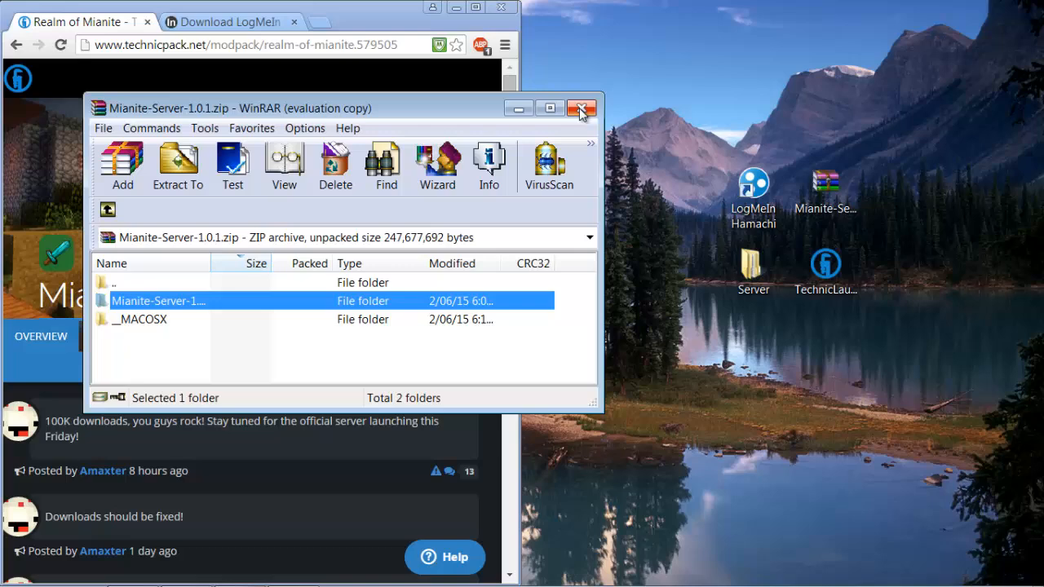
pyautogui.click(580, 108)
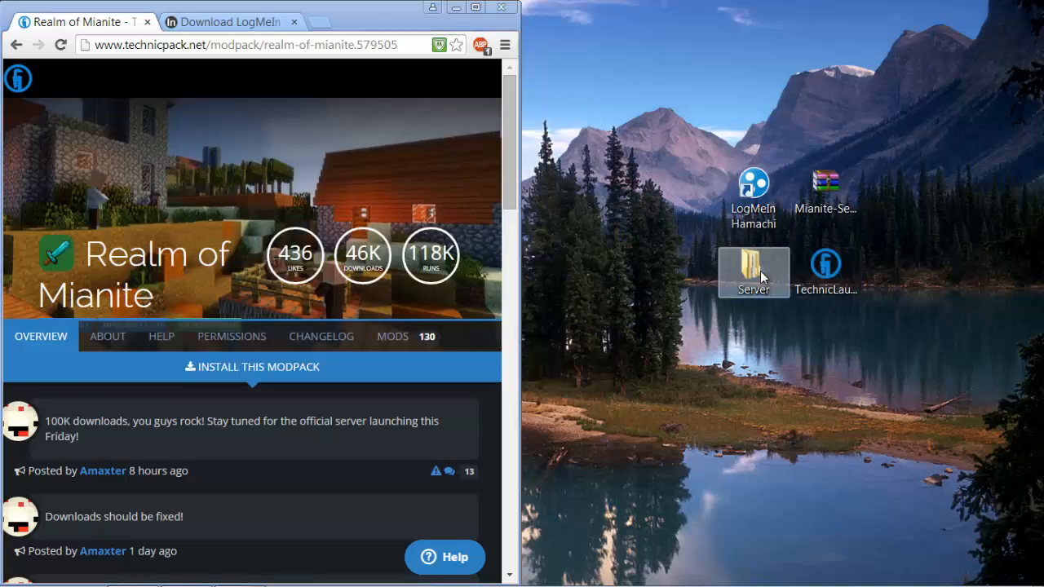
# Read the readme's instruction about setting the EULA to true, then close it.
pyautogui.doubleClick(754, 264)
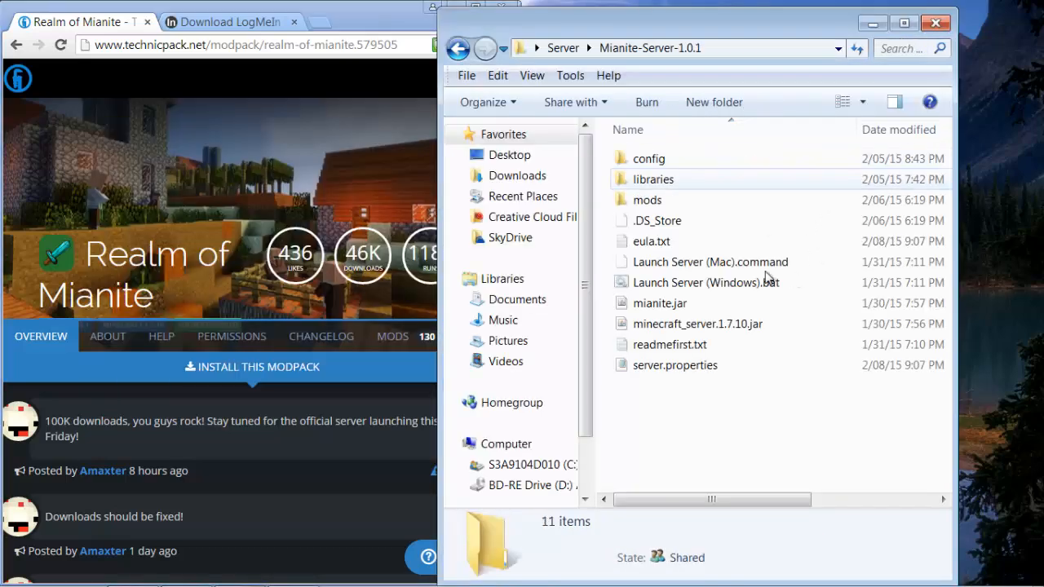
pyautogui.doubleClick(669, 344)
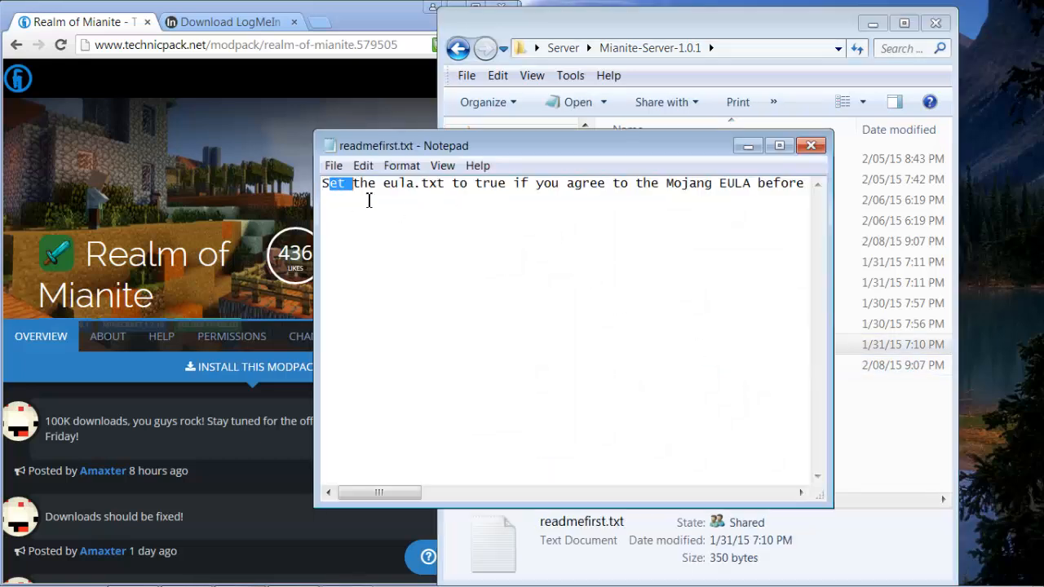
pyautogui.moveTo(356, 183); pyautogui.dragTo(506, 183)
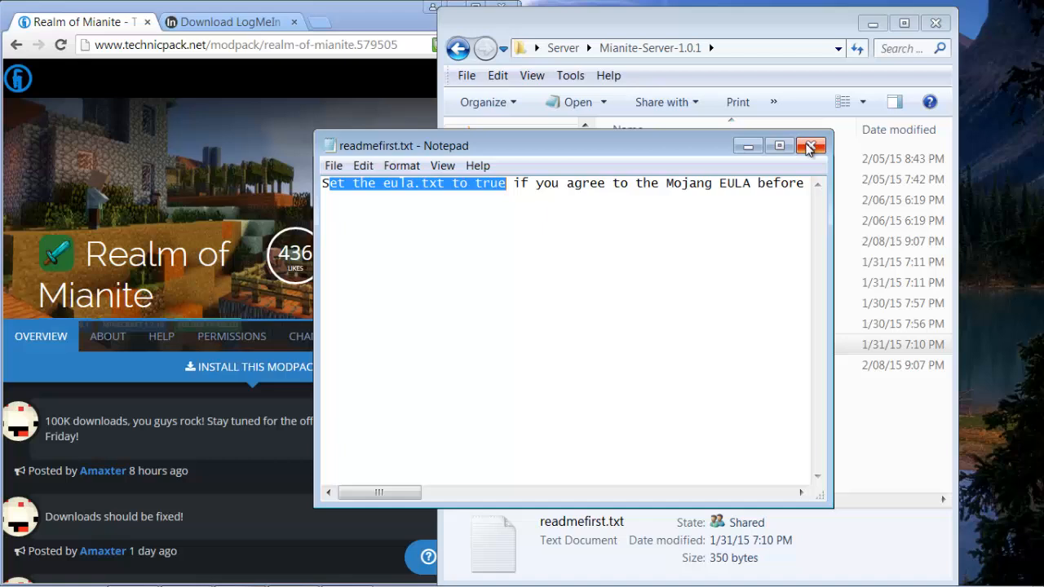
pyautogui.click(811, 146)
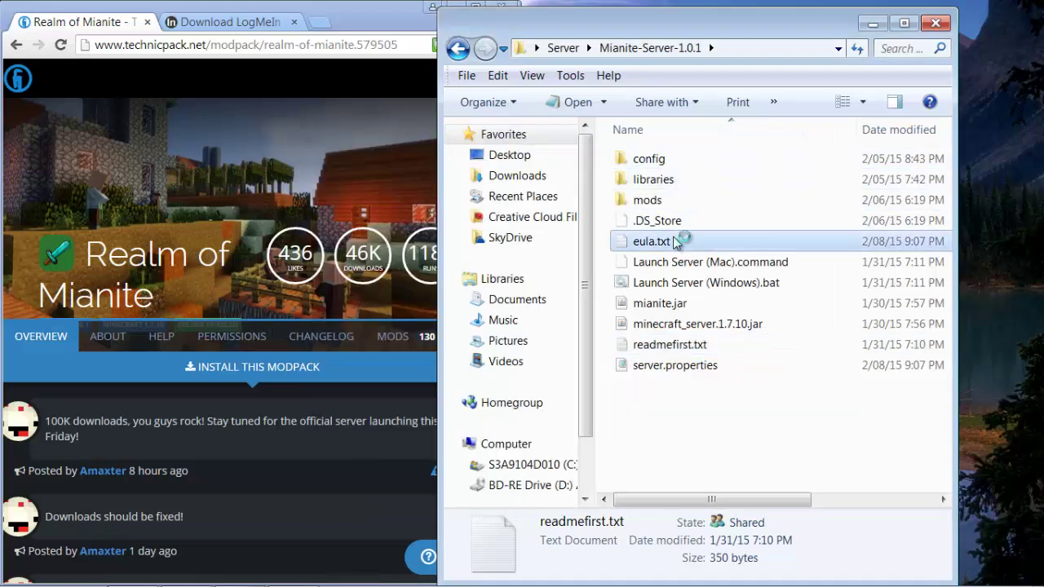
# Set eula=true in eula.txt, save and close it.
pyautogui.doubleClick(651, 241)
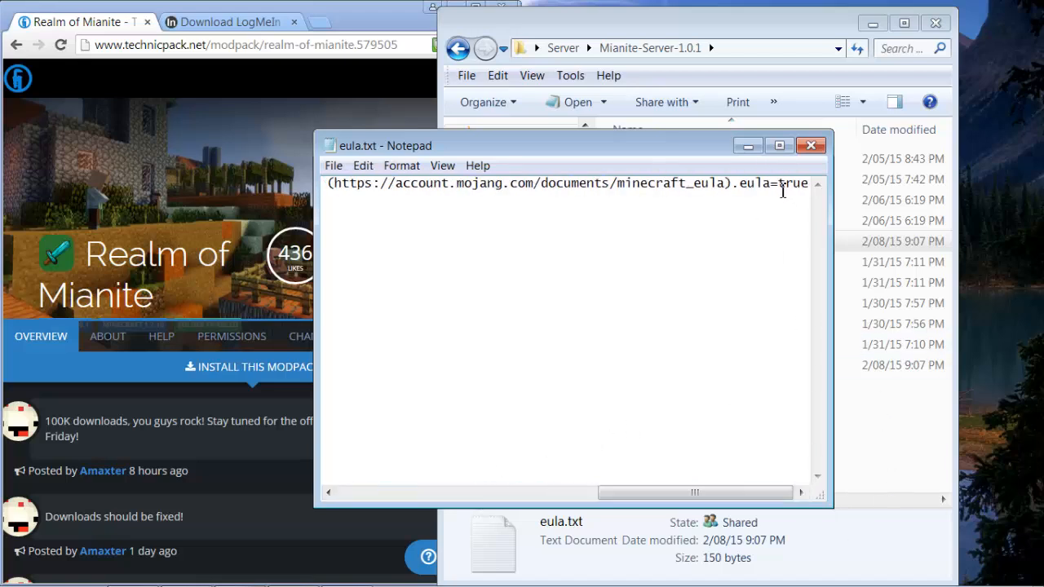
pyautogui.hscroll(-3)
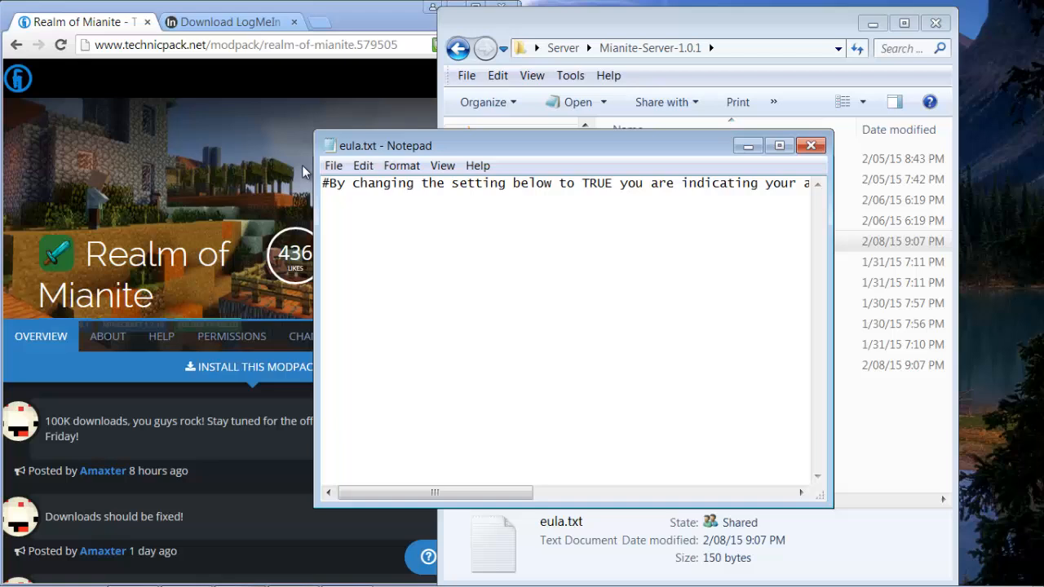
pyautogui.moveTo(780, 150)
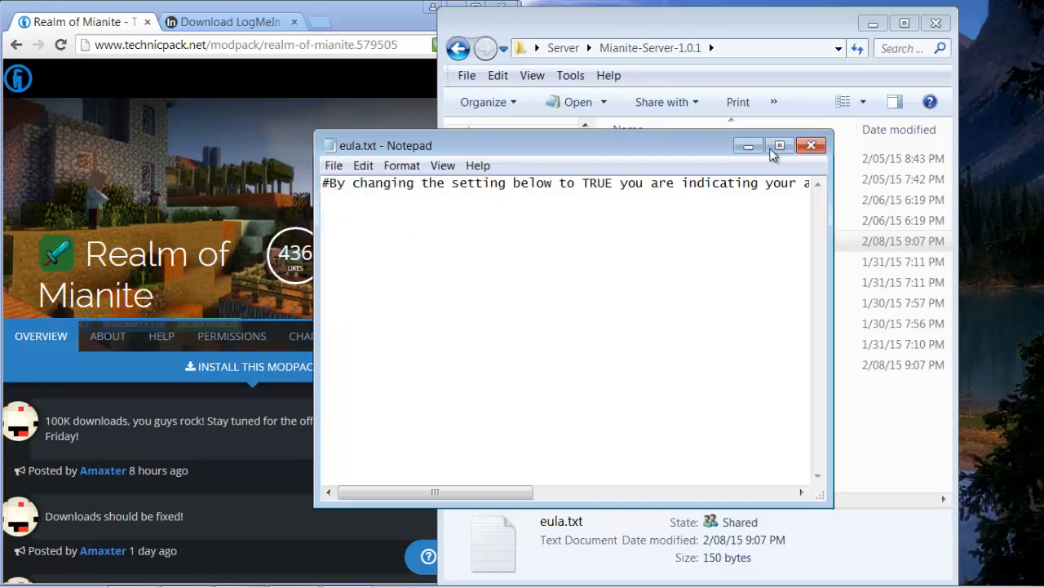
pyautogui.click(813, 145)
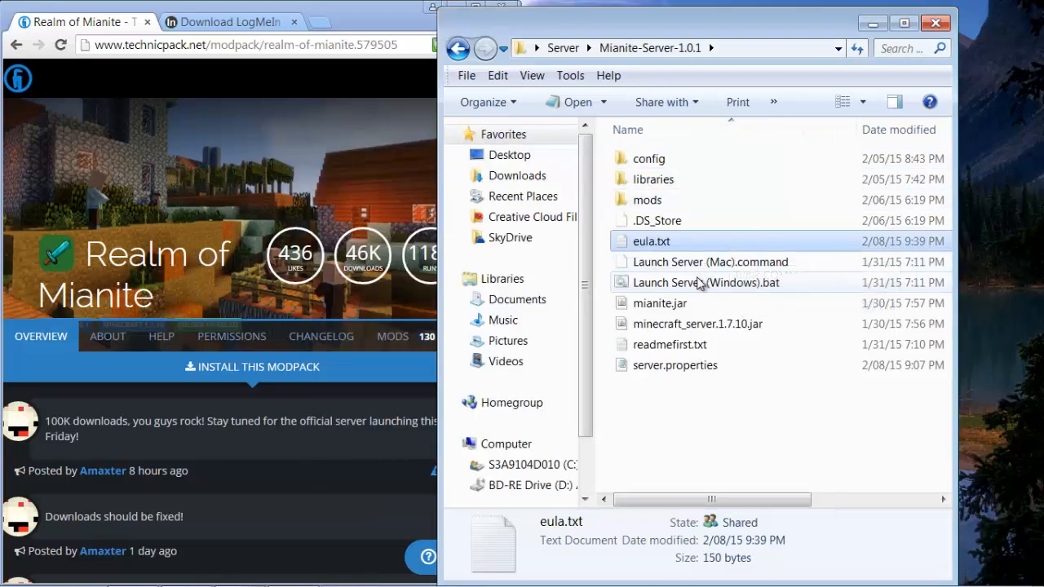
# Run Launch Server (Windows).bat until the spawn area is prepared, stop it and close the console.
pyautogui.doubleClick(705, 282)
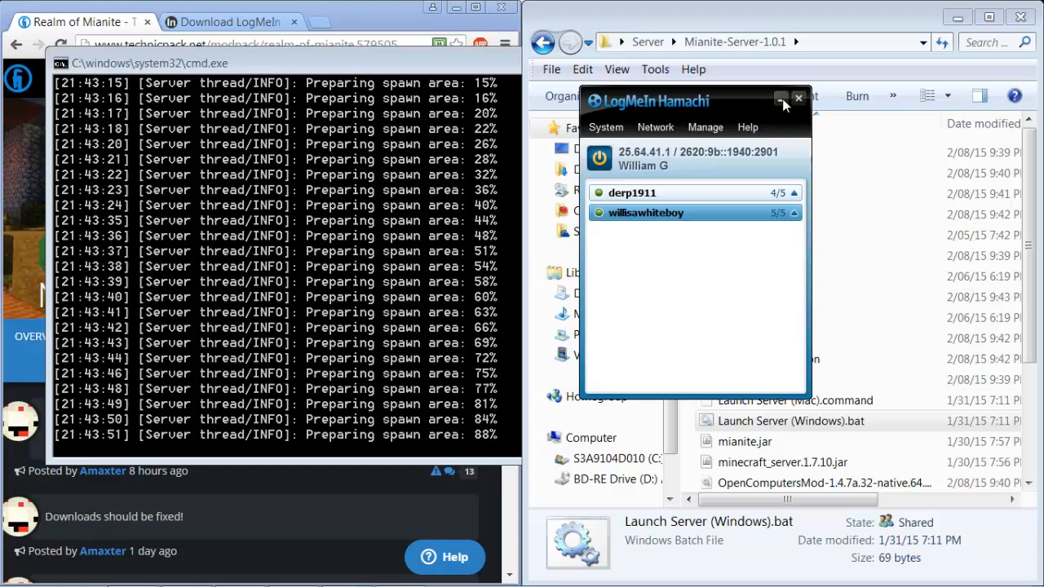
pyautogui.click(800, 98)
pyautogui.write('stop')
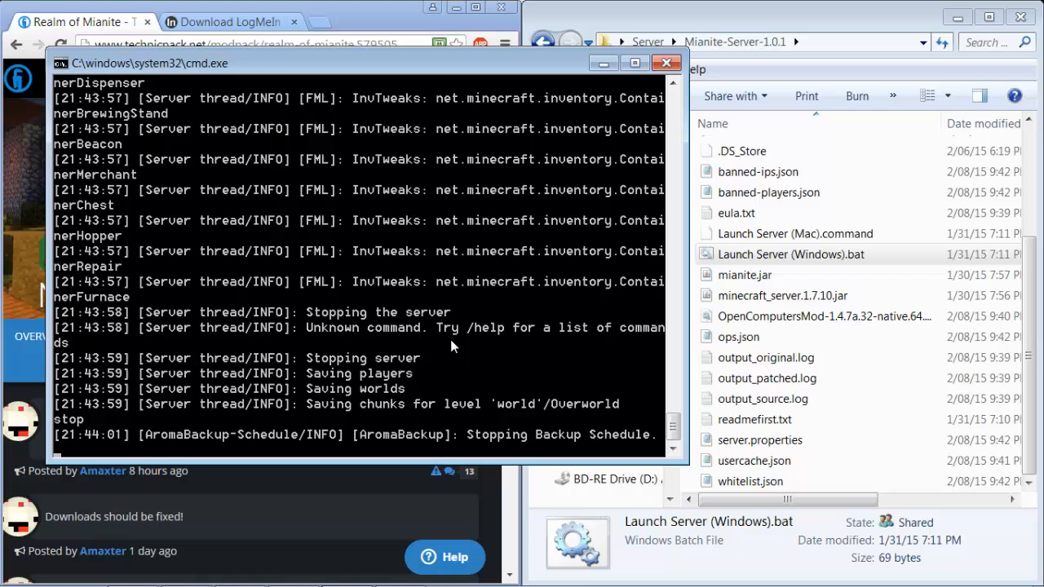
pyautogui.moveTo(491, 349)
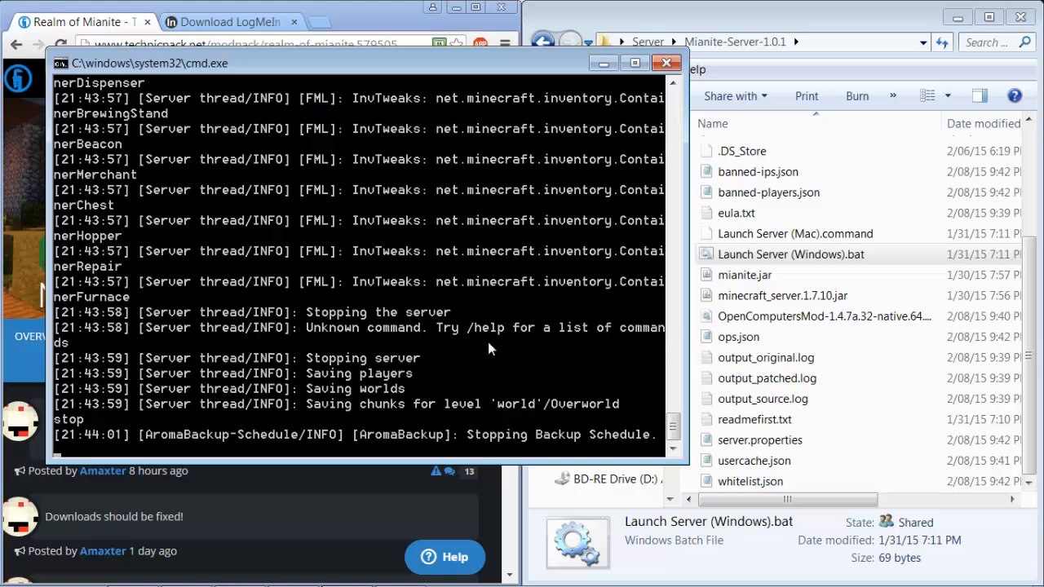
pyautogui.moveTo(682, 89)
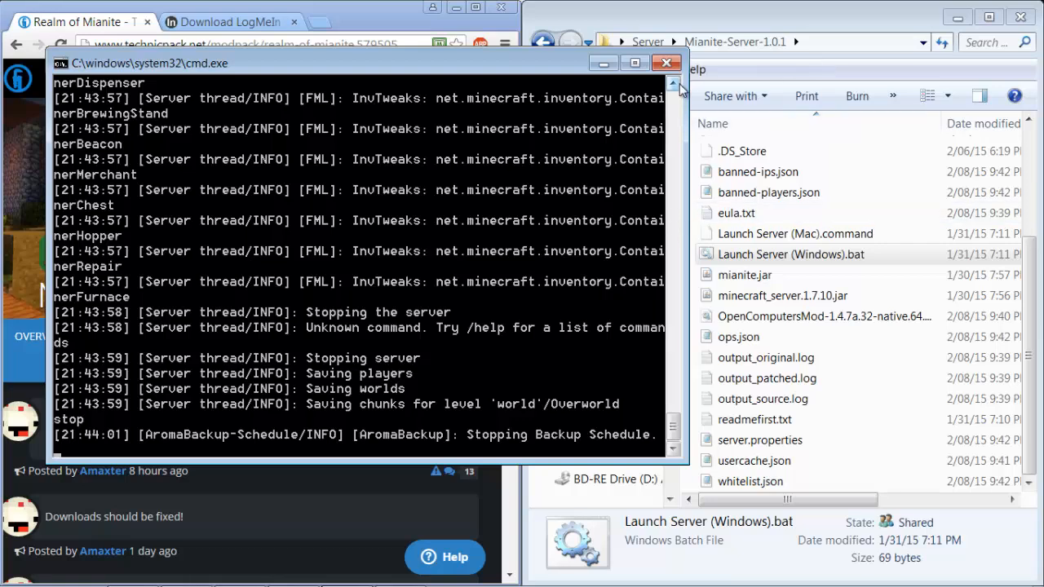
pyautogui.click(665, 62)
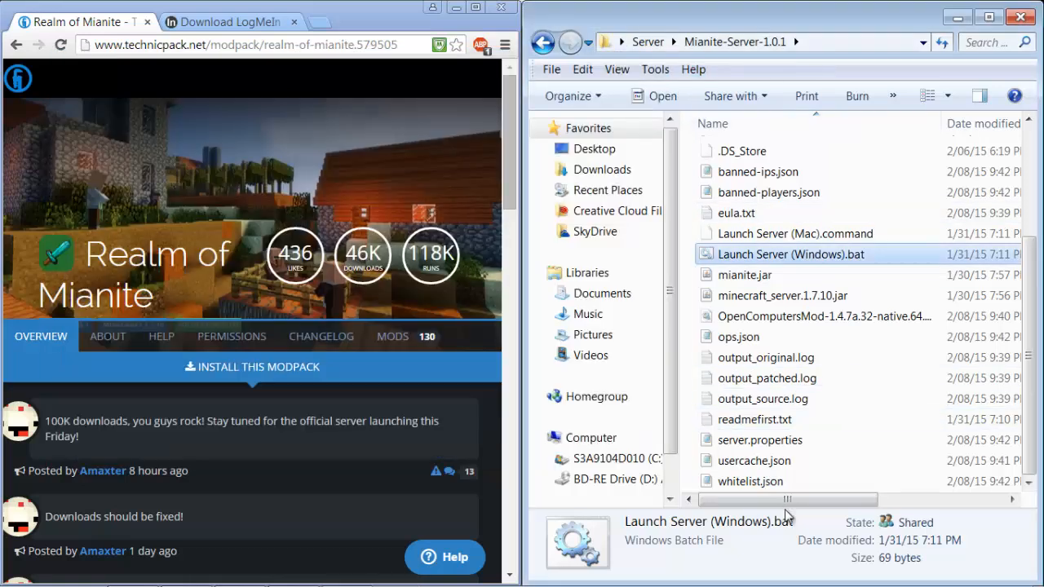
# Set server-ip=25.64.41.1 in server.properties and save the file.
pyautogui.doubleClick(760, 440)
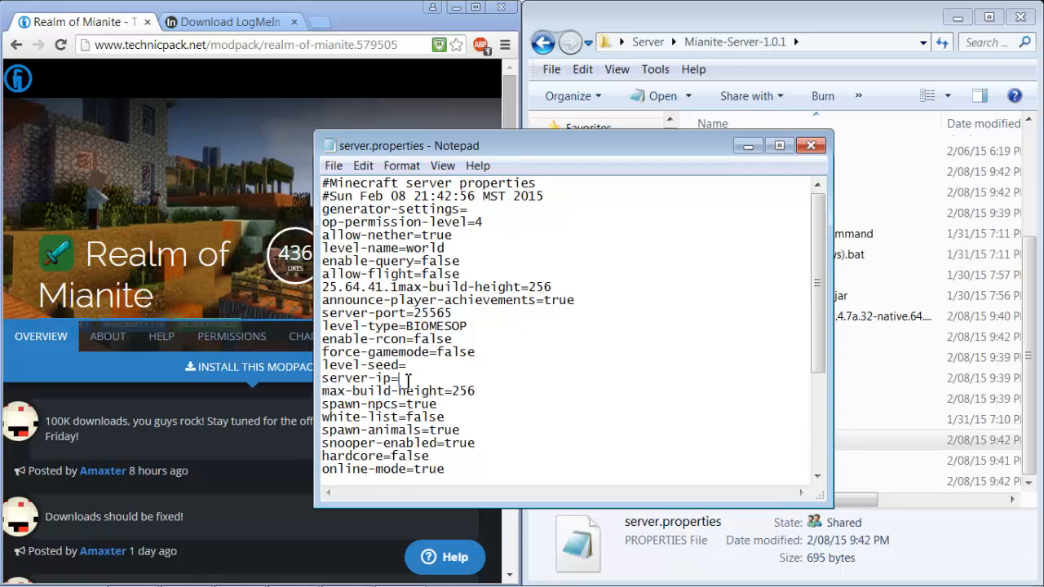
pyautogui.write('25.64.41.1')
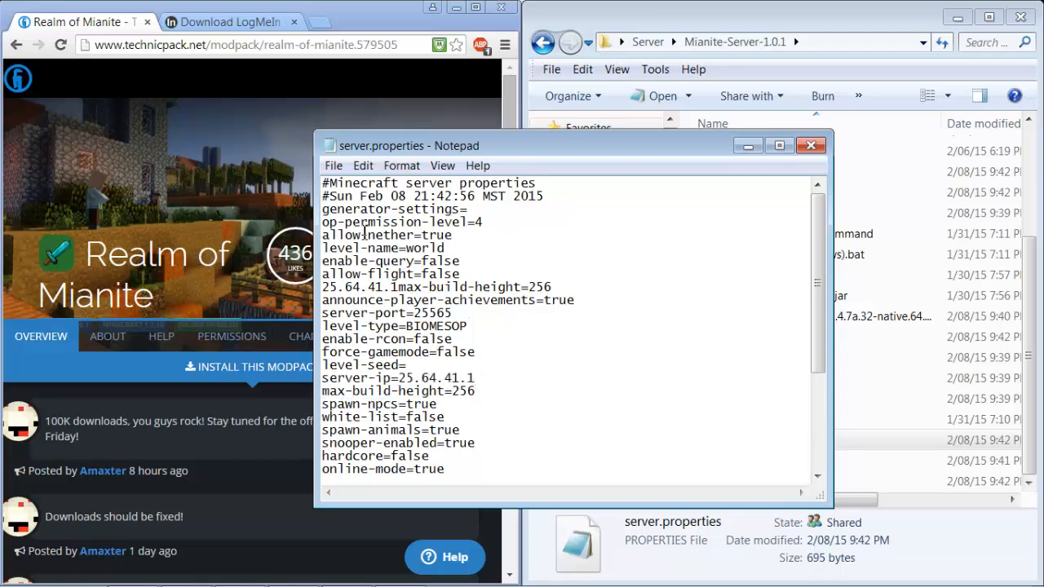
pyautogui.moveTo(404, 216)
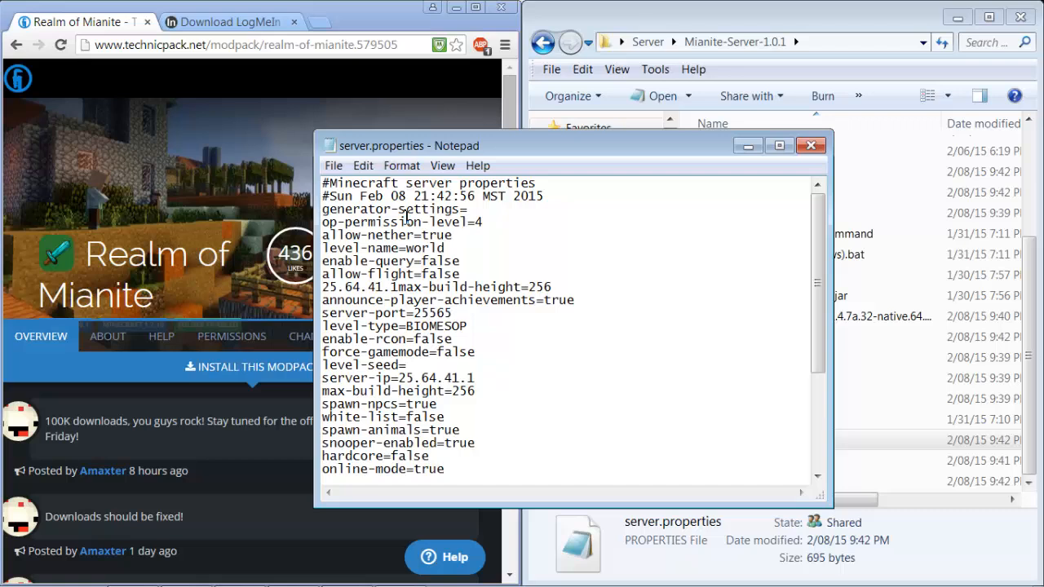
pyautogui.scroll(-3)
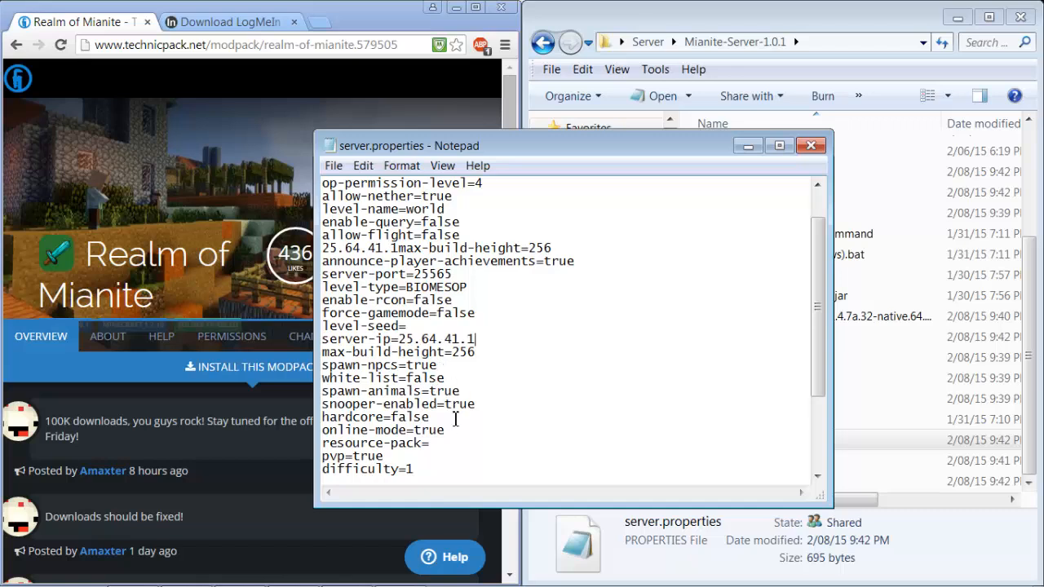
pyautogui.scroll(-3)
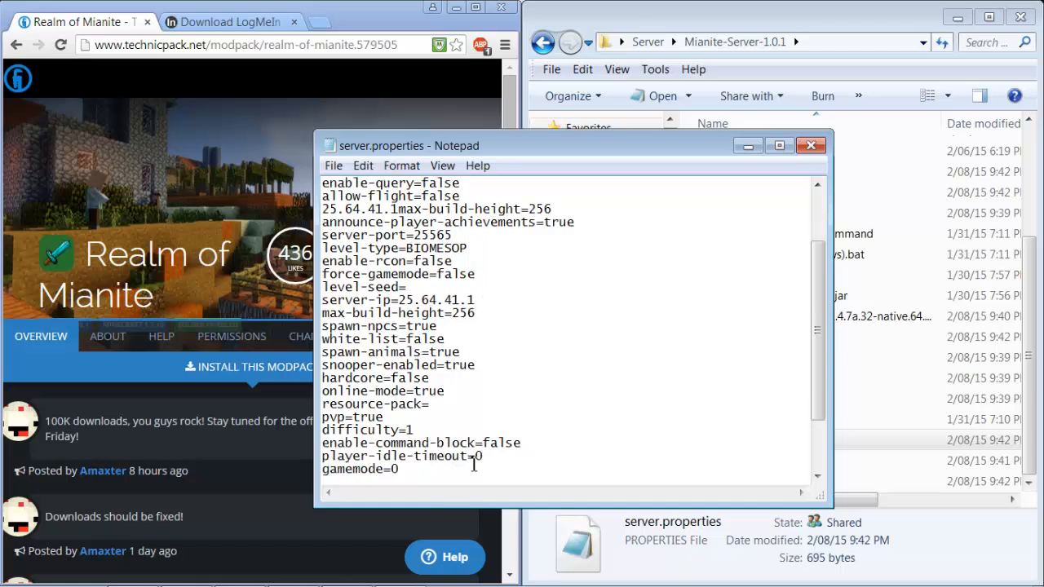
pyautogui.scroll(-3)
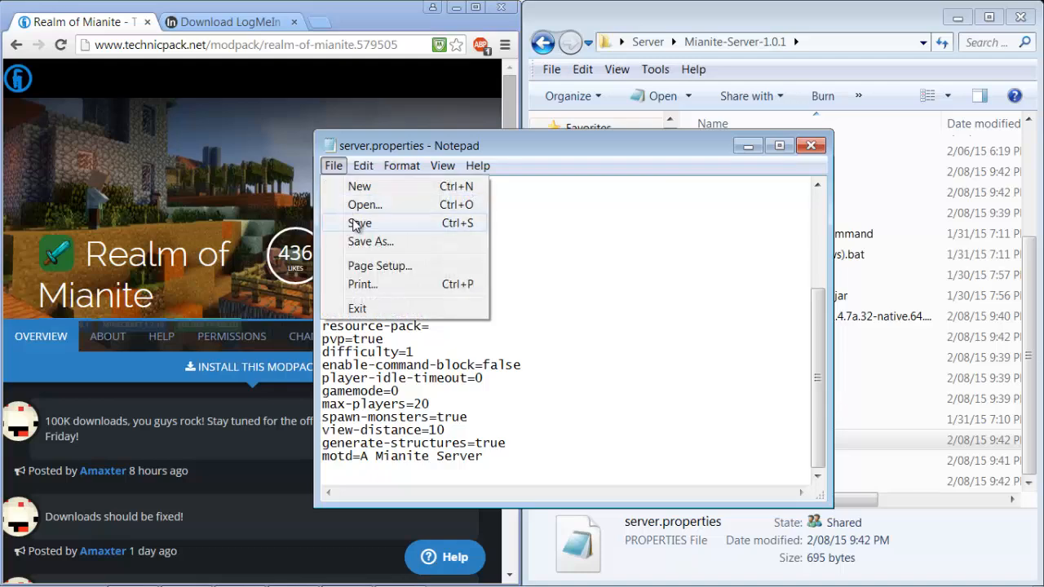
pyautogui.click(359, 222)
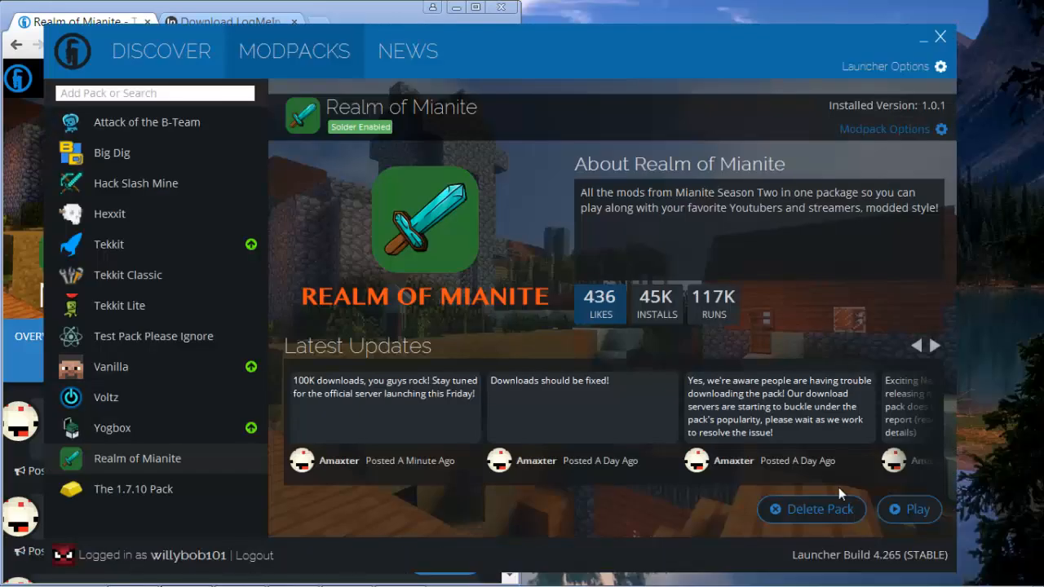
# Play the Realm of Mianite modpack to reach the Minecraft 1.7.10 title screen.
pyautogui.click(910, 509)
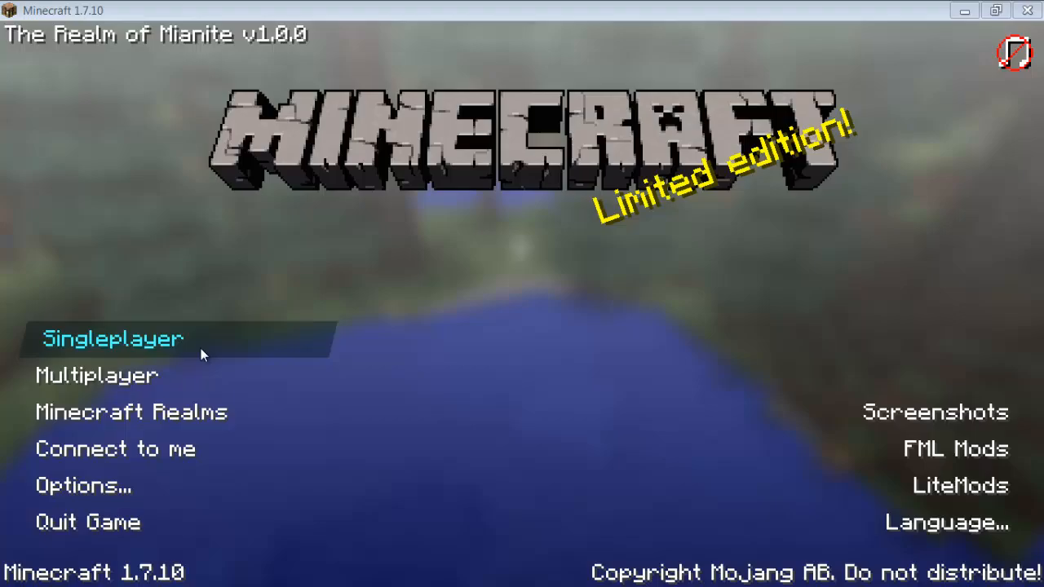
# Enter a singleplayer world and view the inventory, earning the Taking Inventory achievement.
pyautogui.click(96, 373)
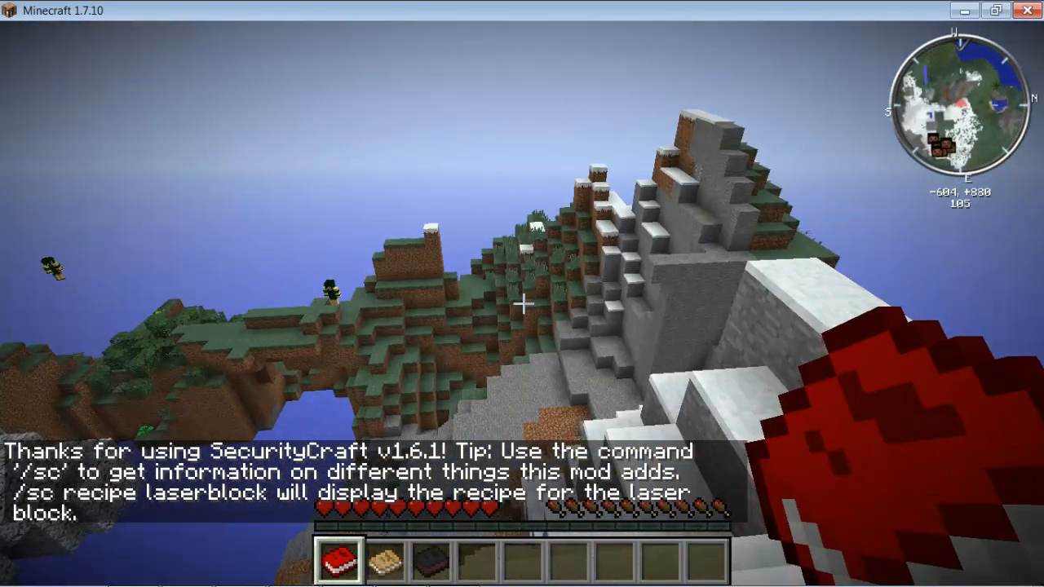
pyautogui.moveTo(522, 302)
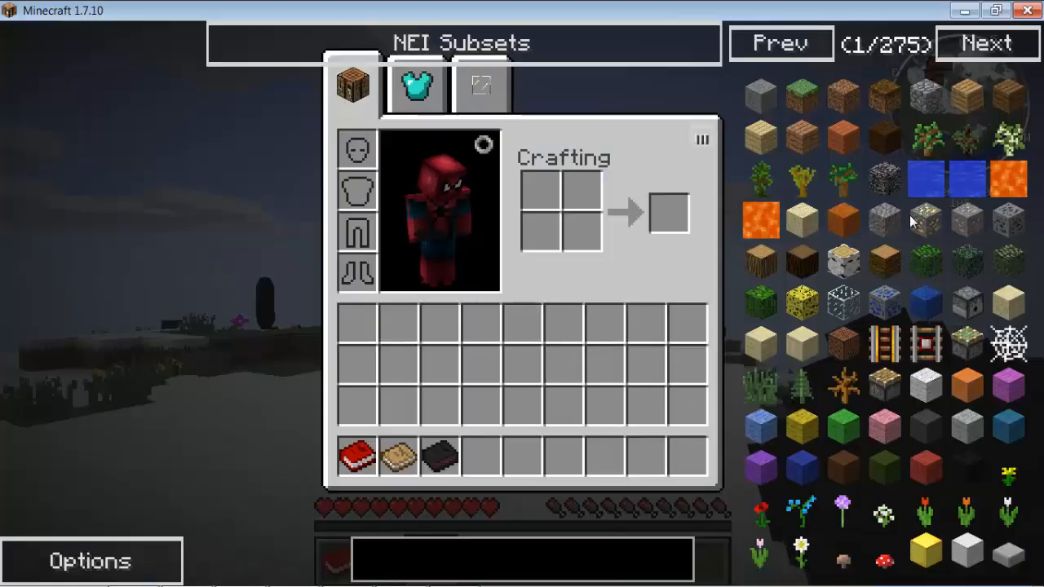
pyautogui.press('Escape')
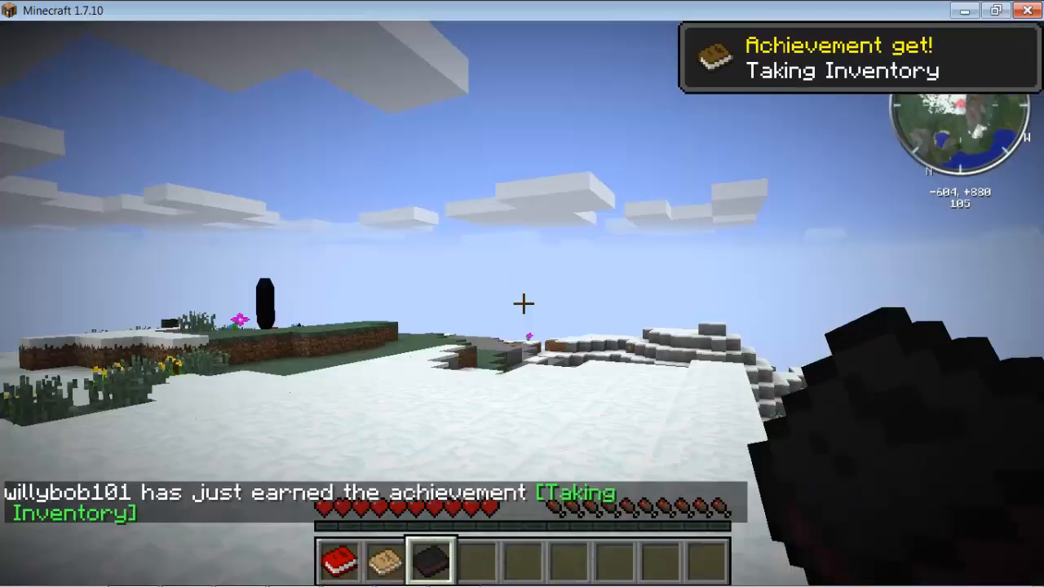
pyautogui.press('e')
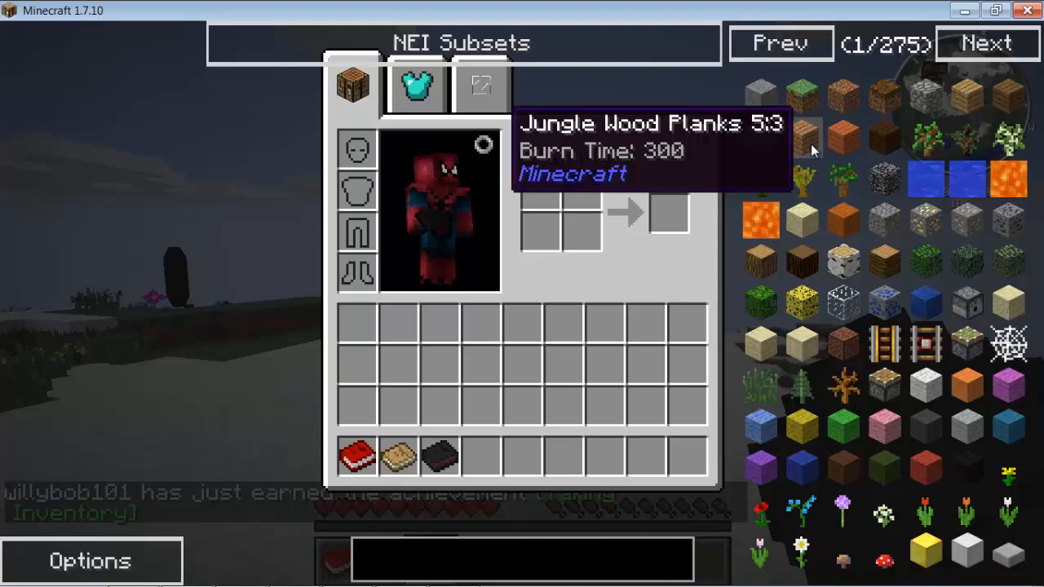